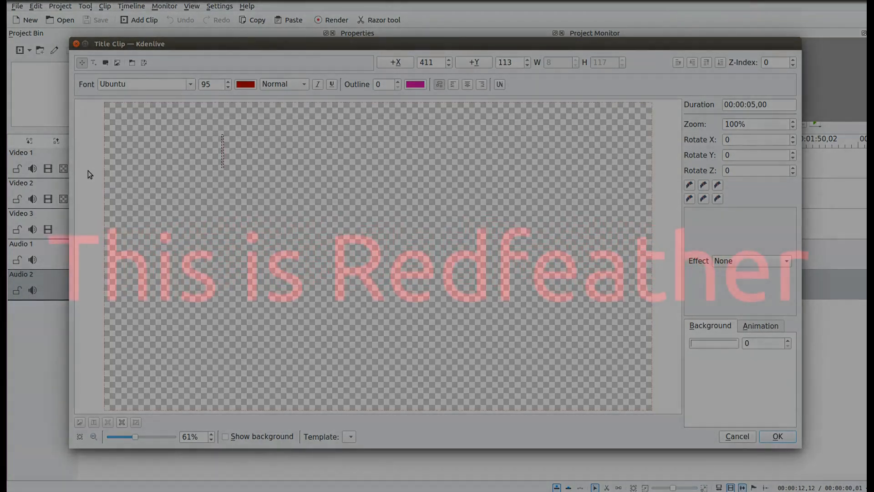
Type the red title text 'This is Redfeather' and centre it on the canvas.
type("@ Grep Haxs")
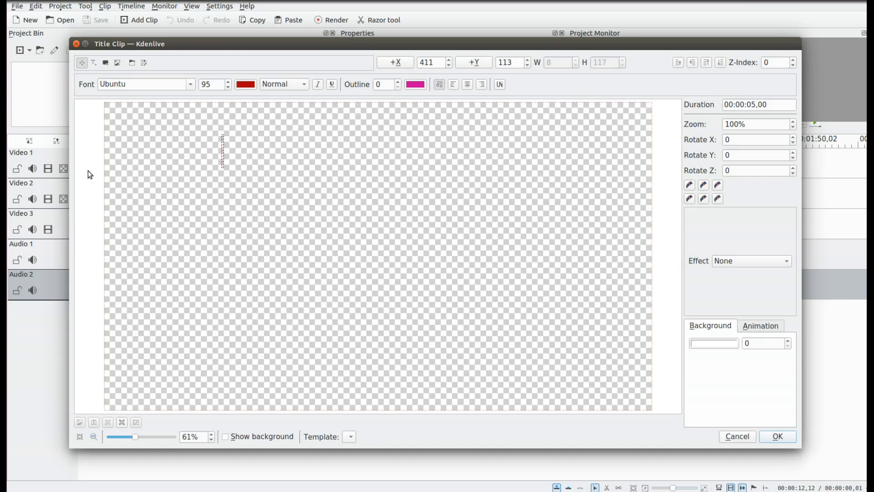
type("T")
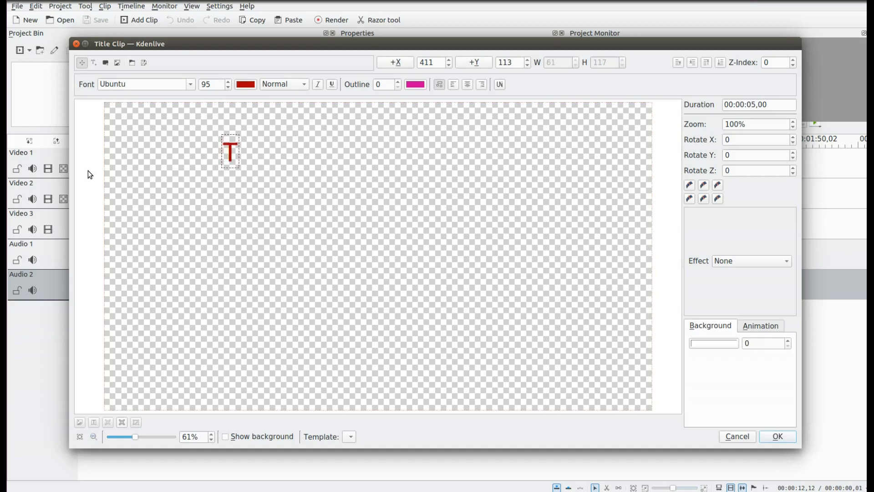
type("hi")
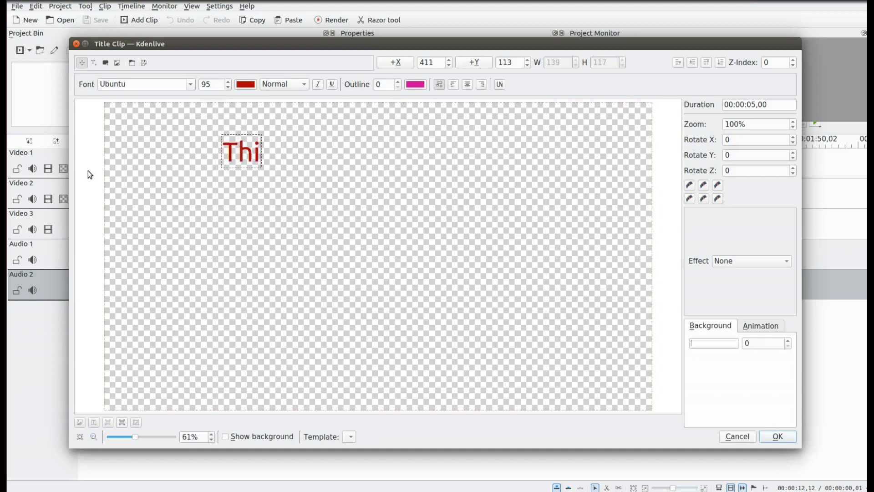
type("s")
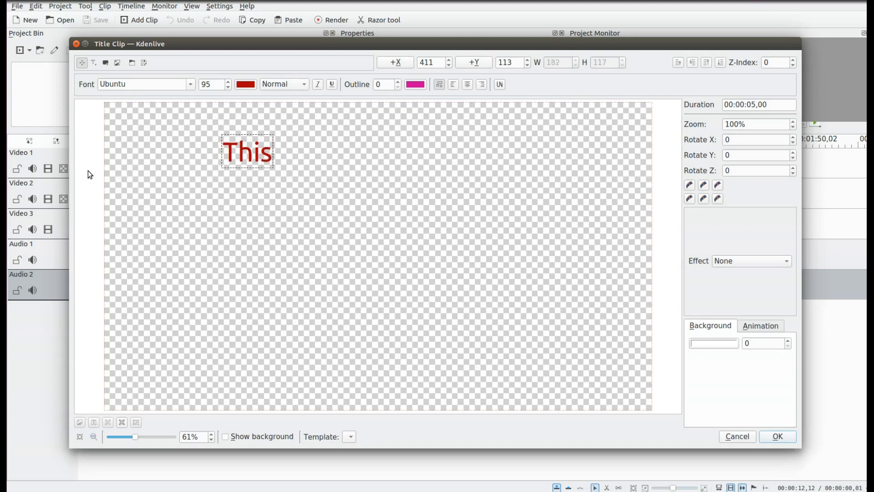
type("is Redfeather")
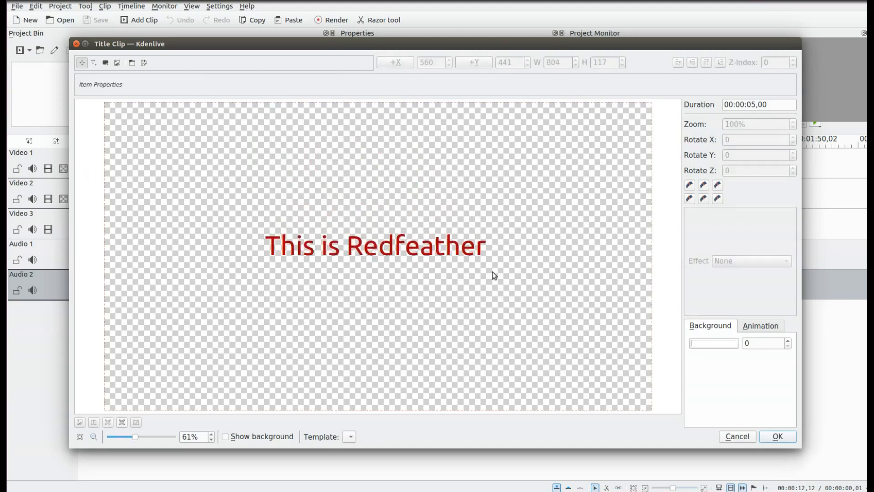
Shrink the animation's End rectangle to a small area framing the centred text.
left_click(760, 326)
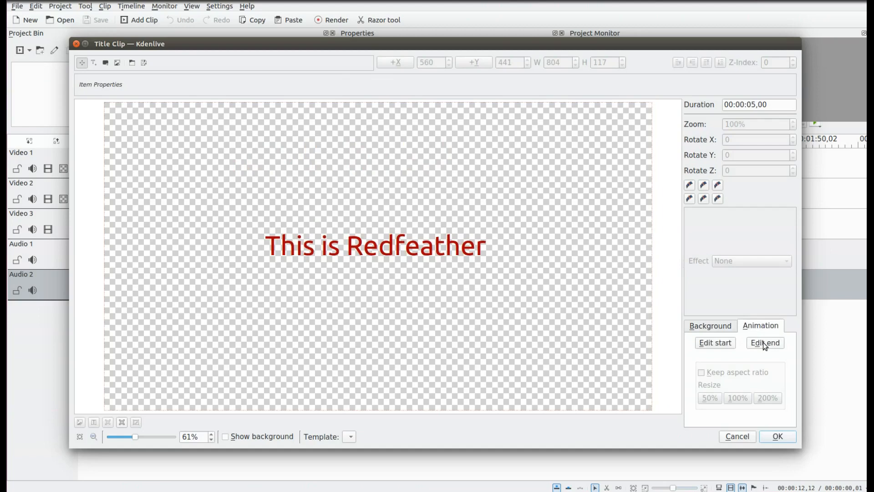
left_click(765, 342)
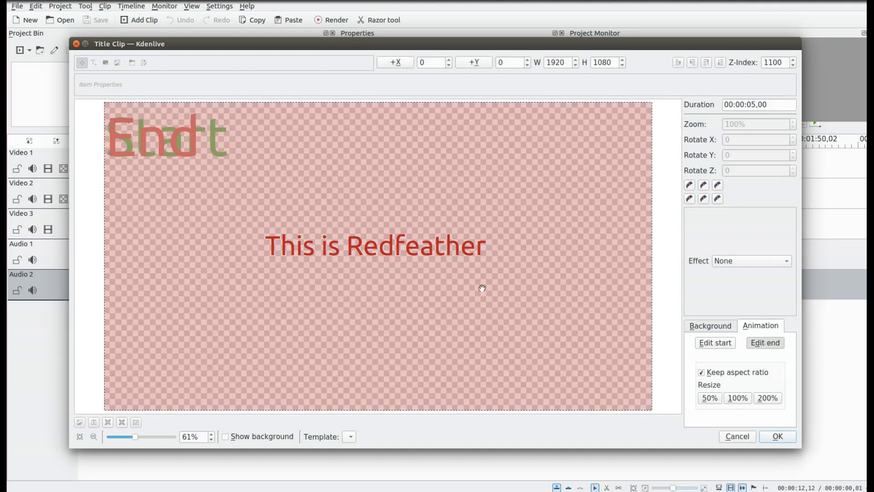
mouse_move(232, 162)
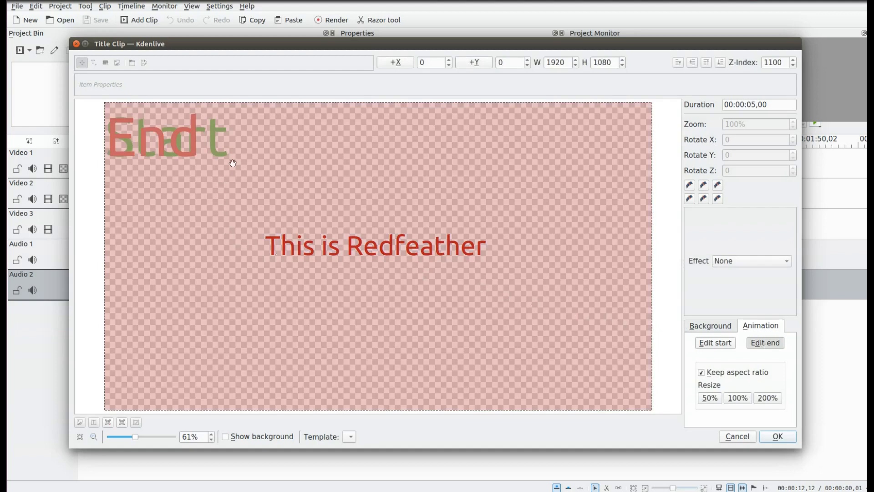
mouse_move(106, 218)
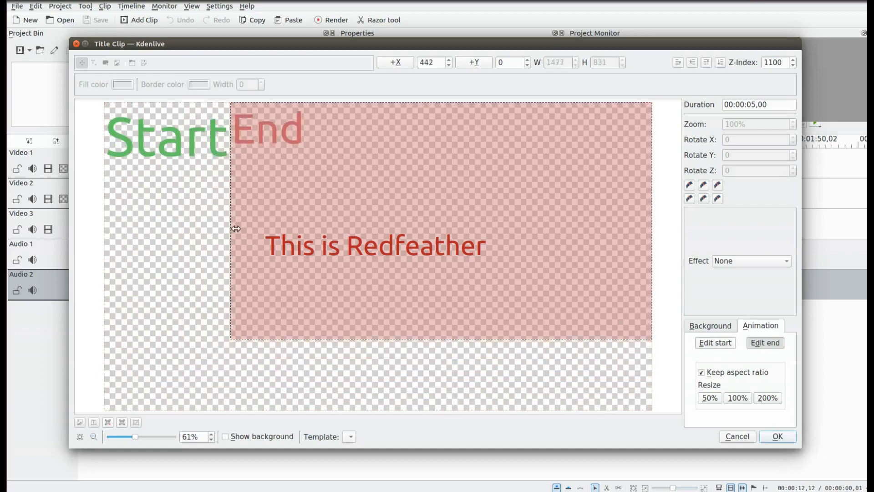
left_click_drag(651, 339, 500, 299)
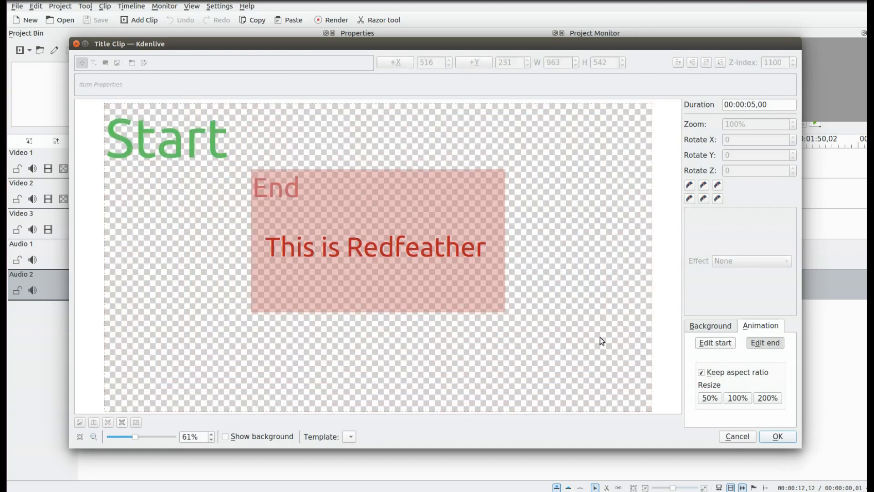
mouse_move(745, 419)
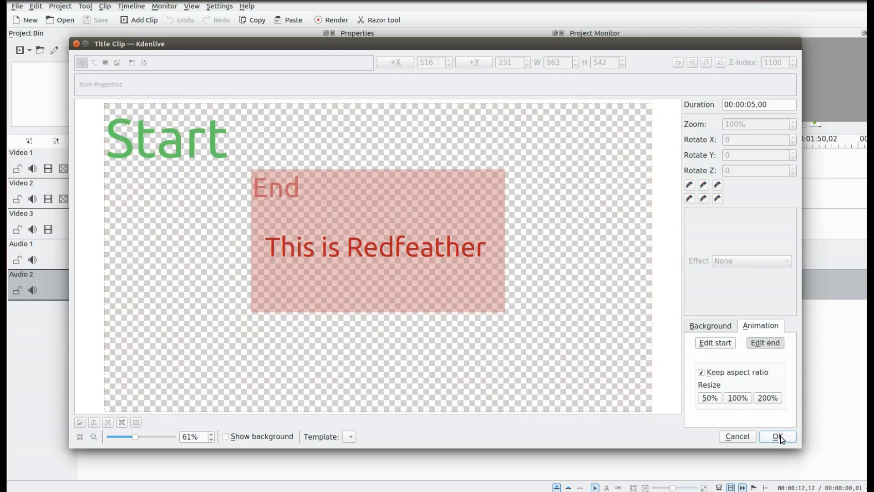
Save the zooming title clip, place it on Video 2 and play it back.
left_click(777, 436)
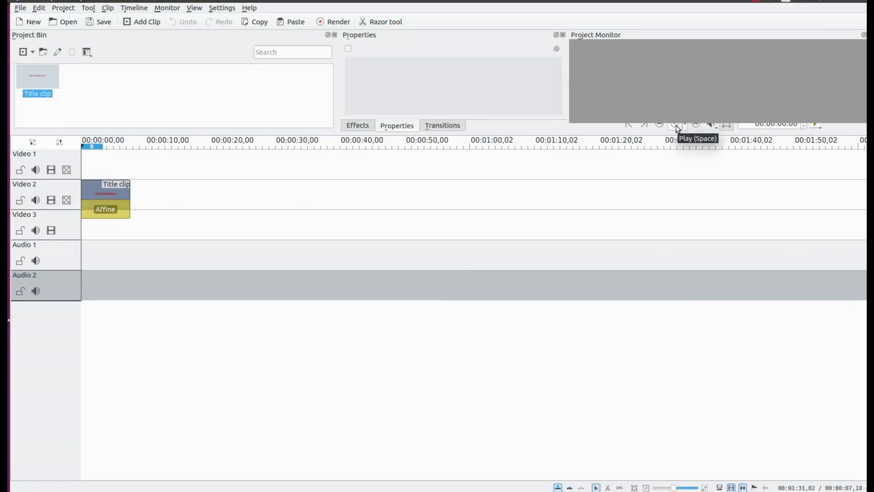
left_click(677, 124)
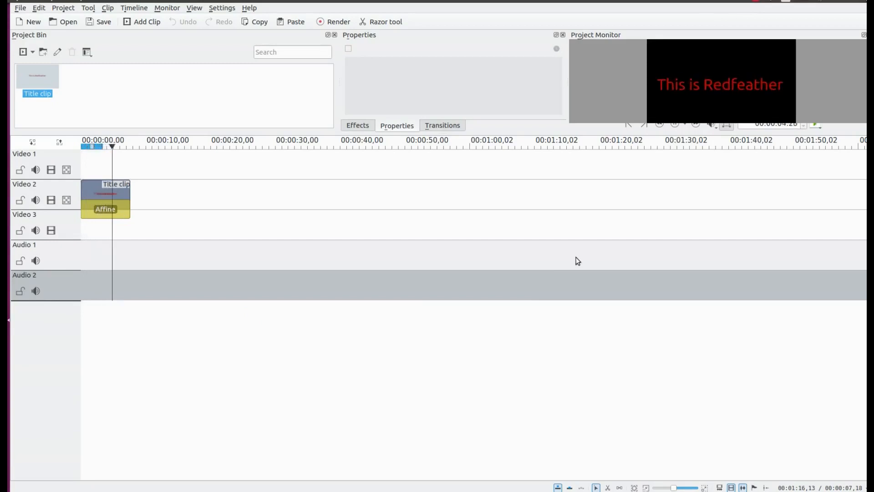
left_click(124, 146)
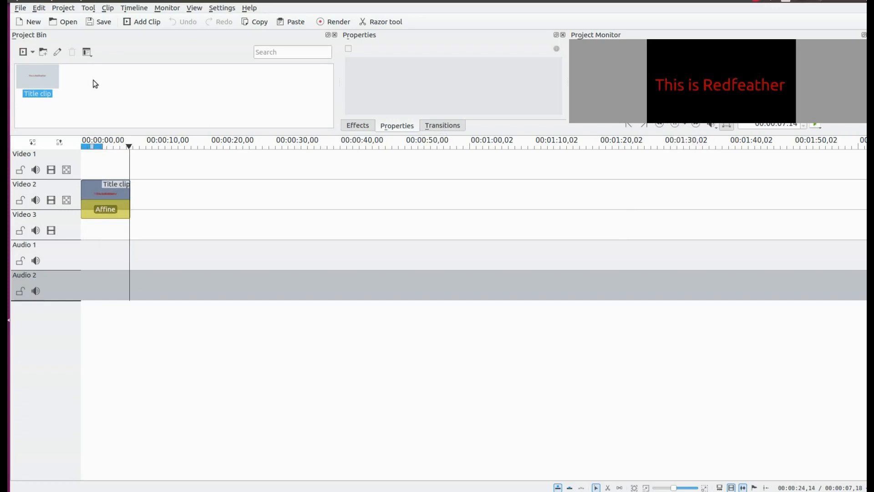
Add an '@ Grep Haxs' title clip from the Project Bin and save it.
right_click(95, 84)
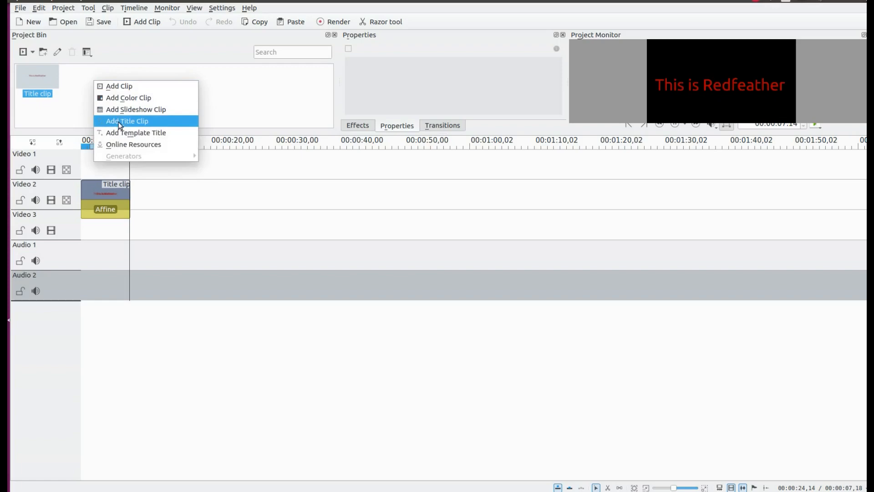
left_click(126, 121)
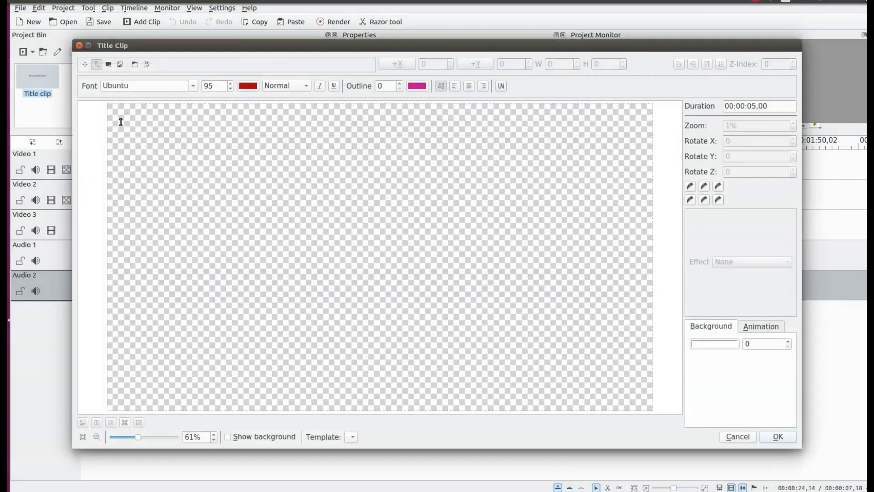
mouse_move(222, 158)
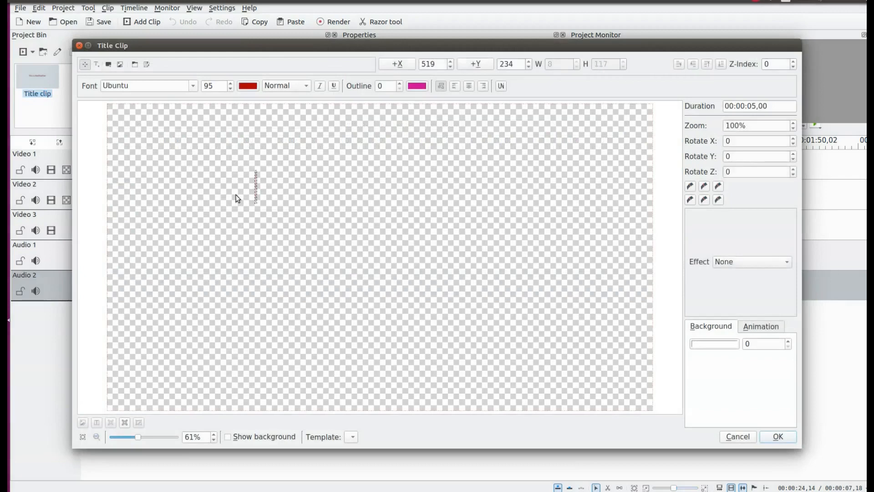
mouse_move(221, 194)
type("@ Grep Haxs")
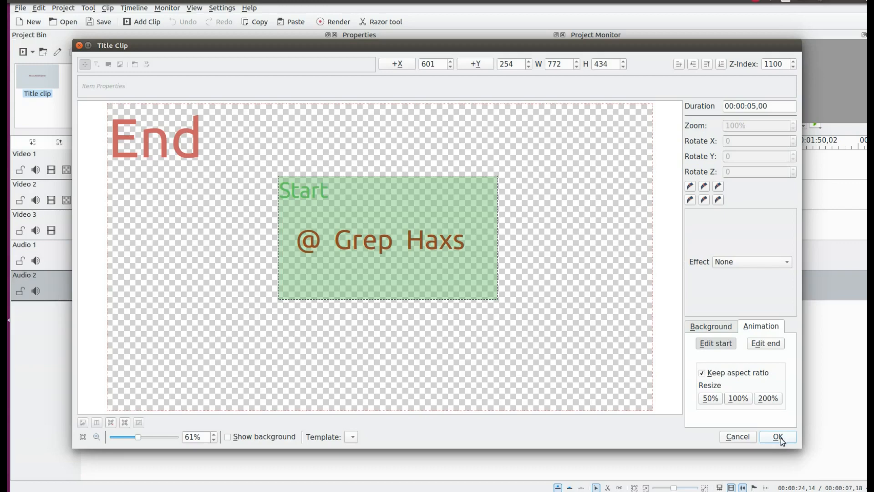
left_click(777, 437)
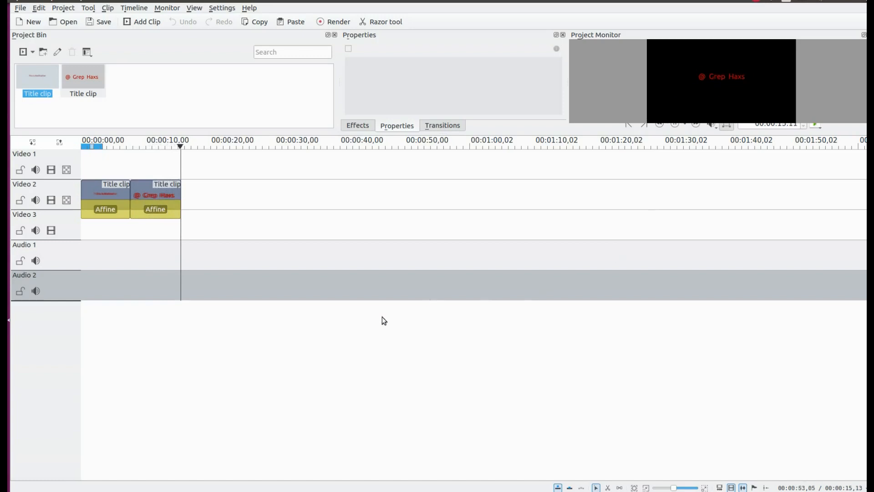
mouse_move(98, 358)
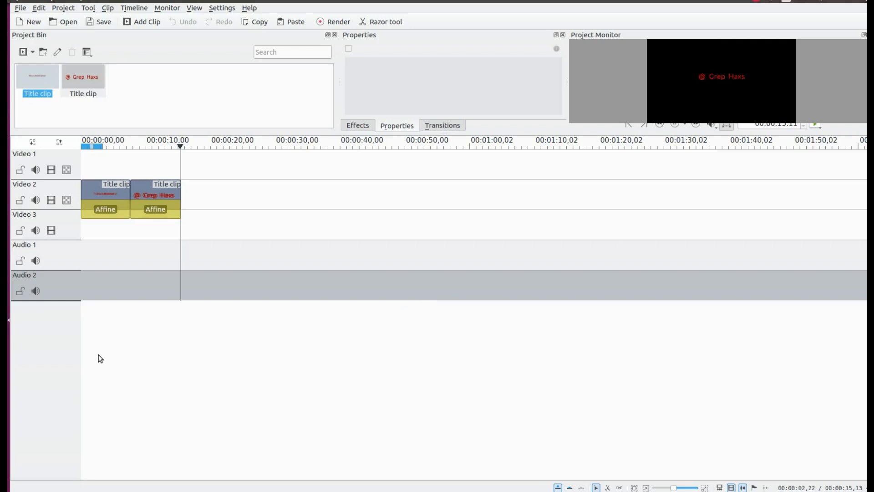
mouse_move(92, 351)
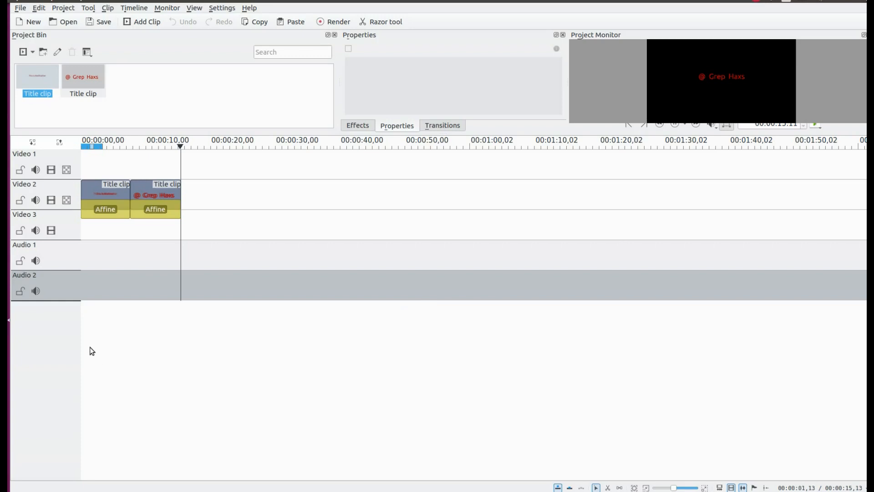